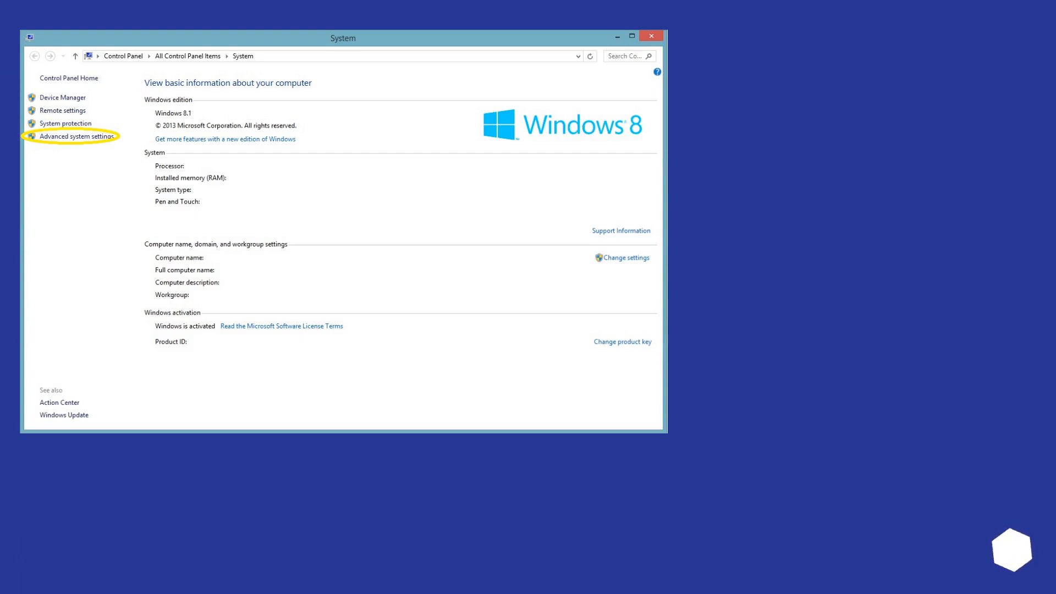
# Advance past Advanced system settings to the Performance Options slide with Change circled.
pyautogui.click(76, 136)
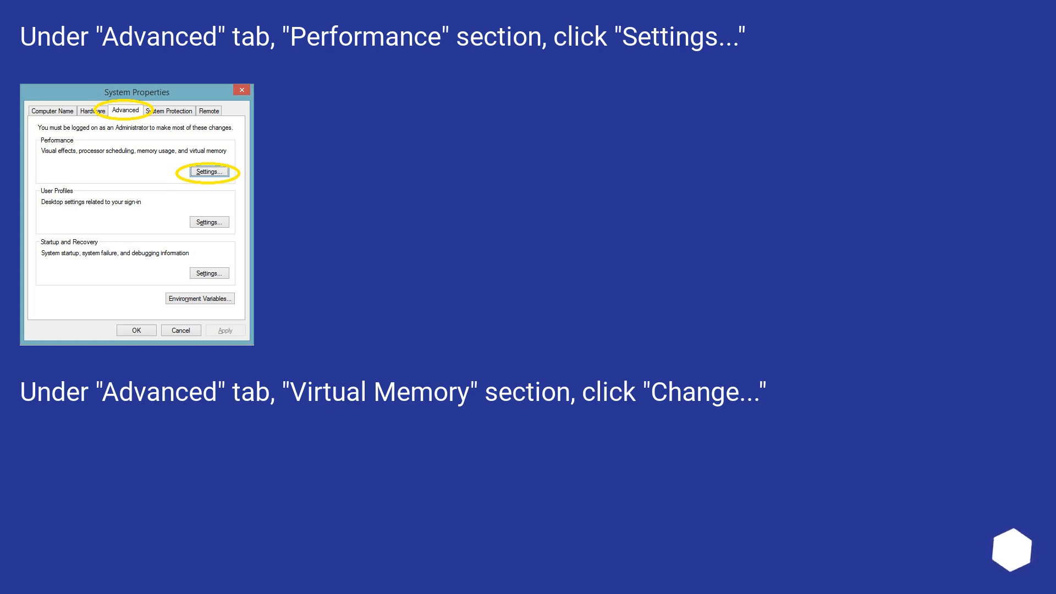
pyautogui.click(209, 172)
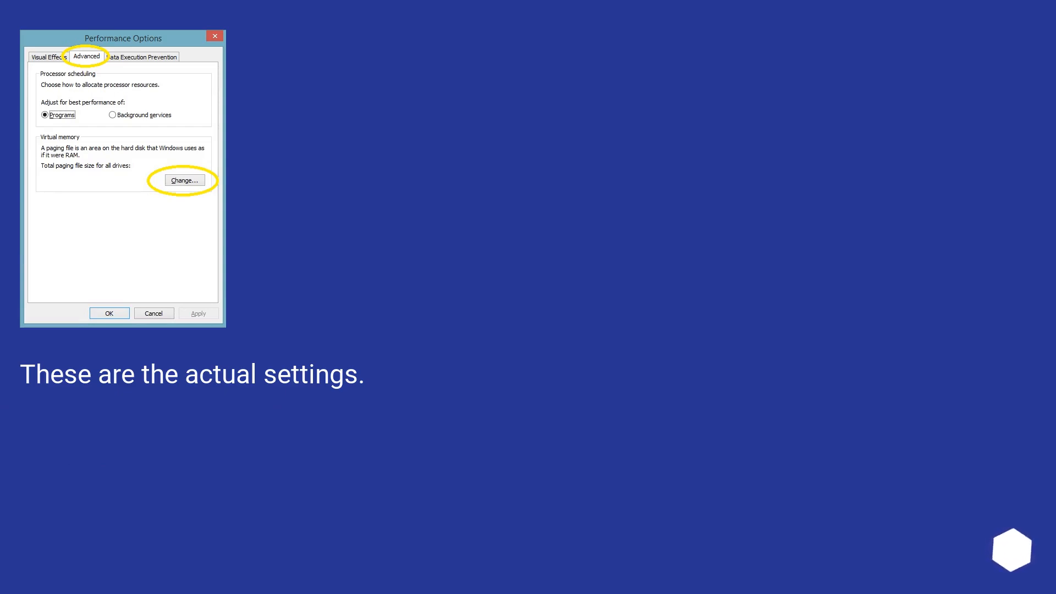
# Advance to the recap slide listing Control Panel, System, Advanced Tab, Settings, Change.
pyautogui.click(184, 179)
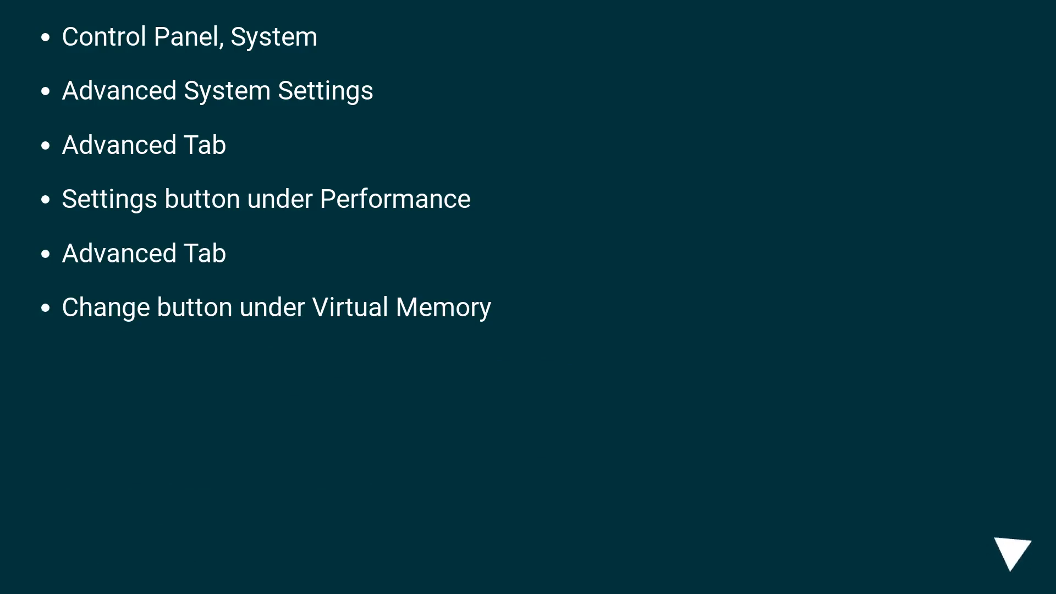
pyautogui.click(1014, 549)
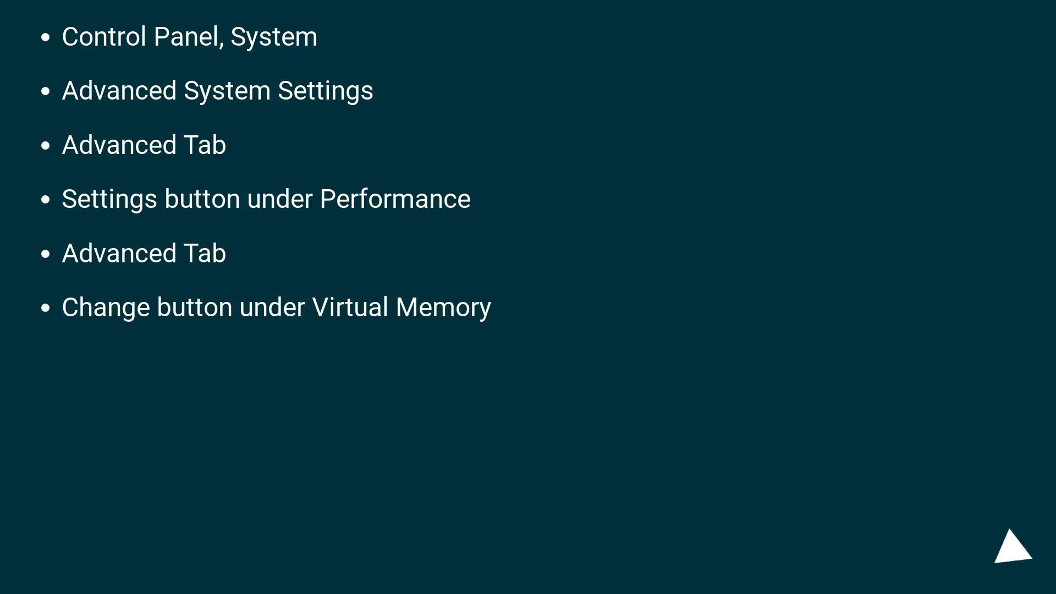
pyautogui.click(1014, 553)
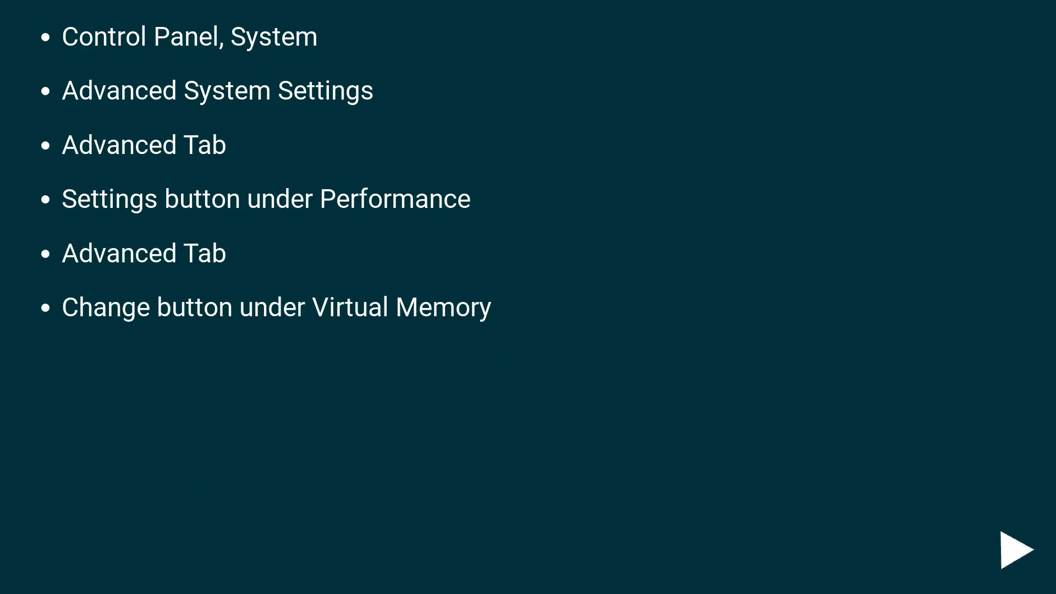
pyautogui.click(1019, 549)
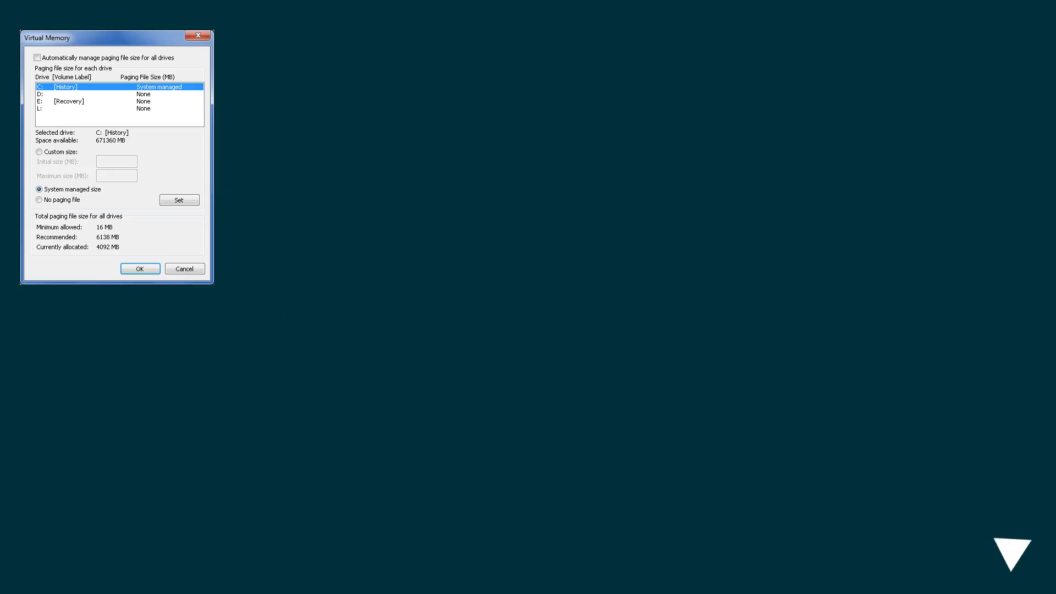
pyautogui.moveTo(1012, 551)
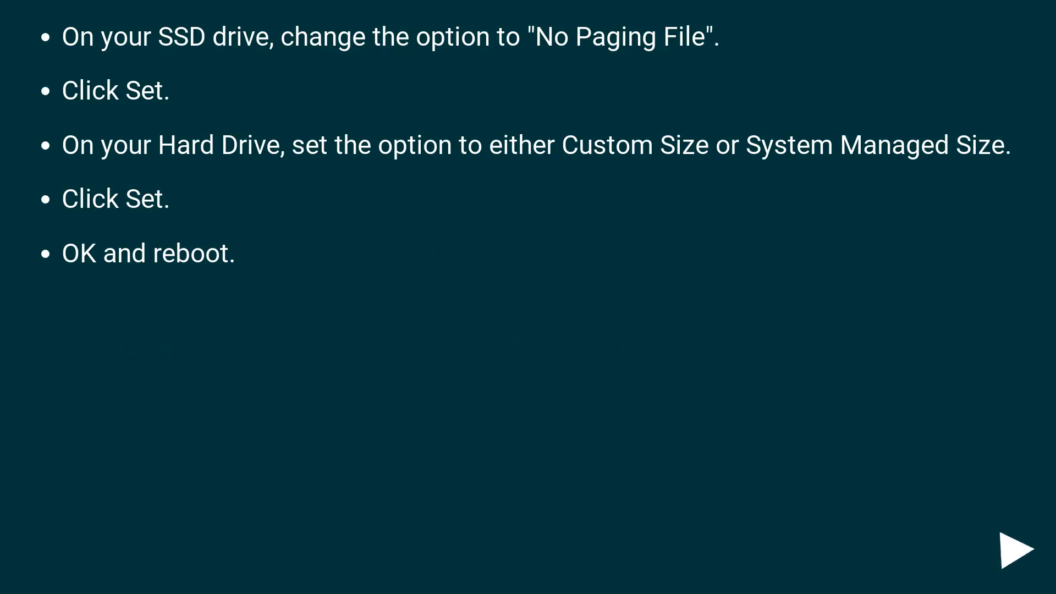
# Advance past the Virtual Memory screenshot to the No Paging File, Set, OK and reboot slide.
pyautogui.click(1016, 548)
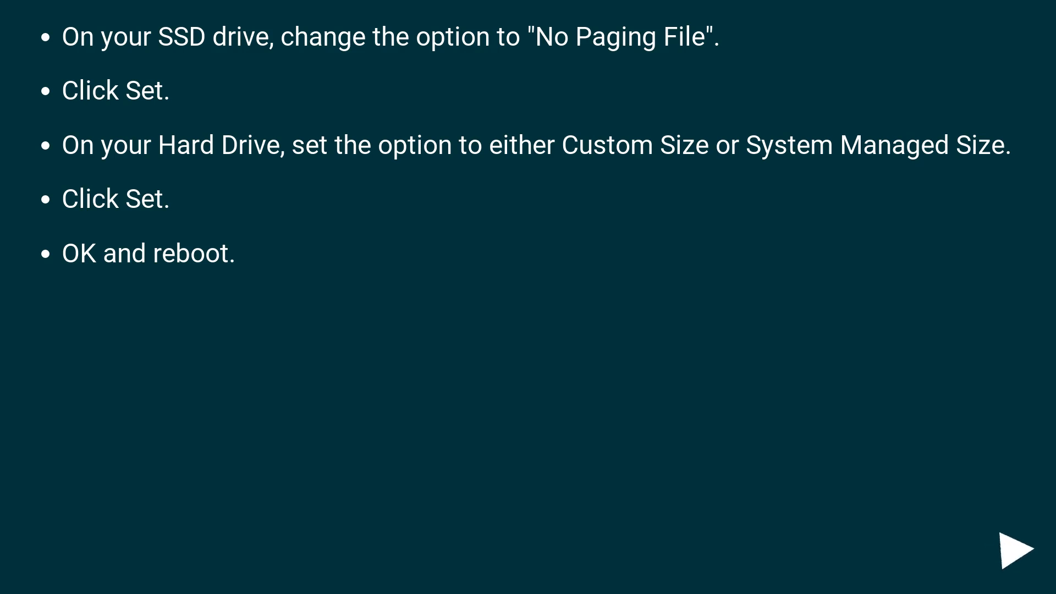
pyautogui.click(1016, 548)
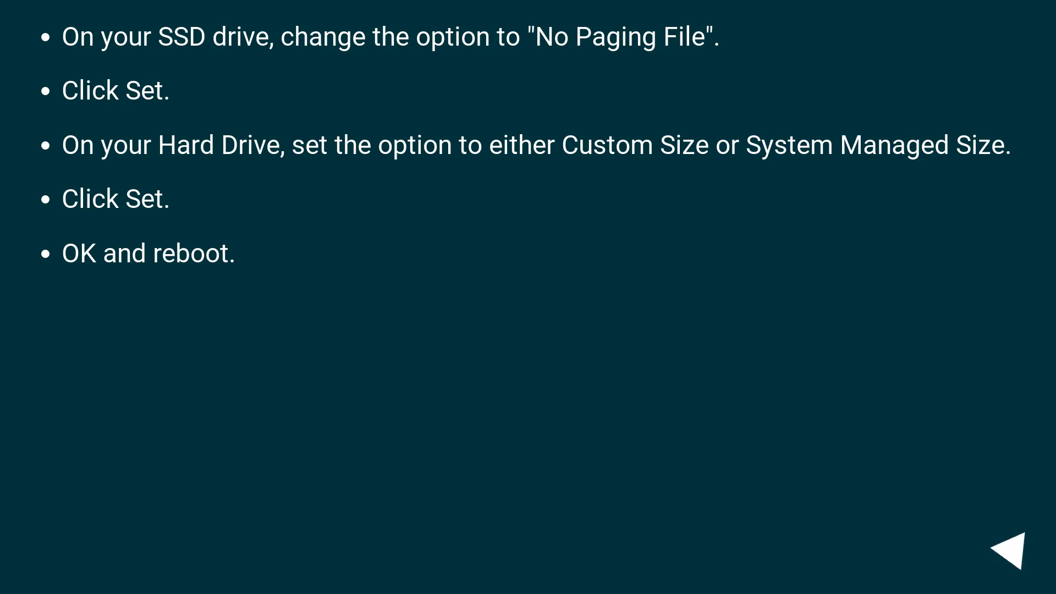
pyautogui.click(1016, 546)
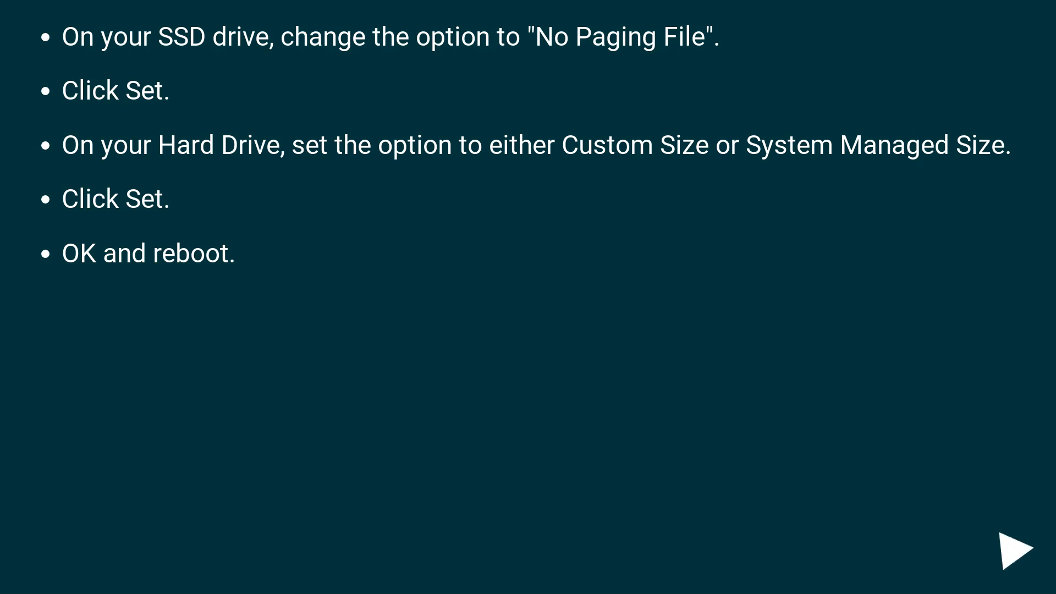